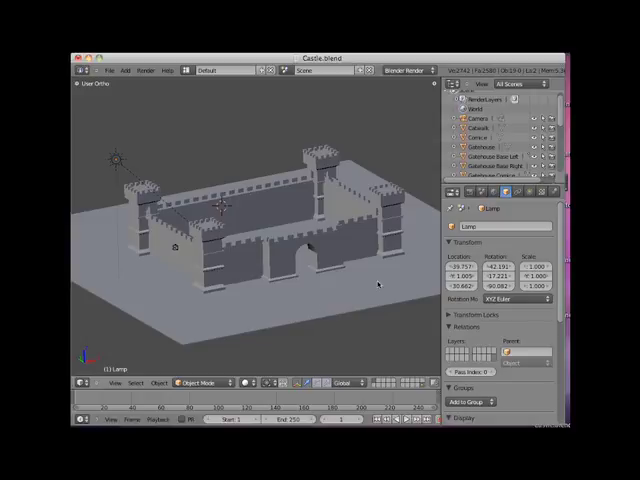
mouse_move(322, 261)
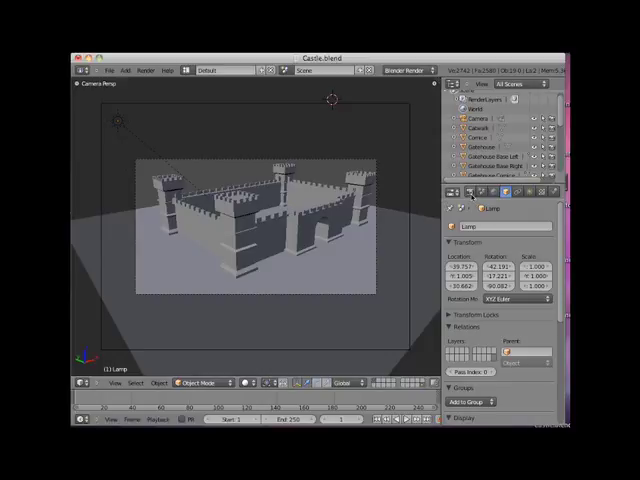
Step: Set the render dimensions to the HDTV 1080p preset (1920 × 1080, 100%)
click(458, 190)
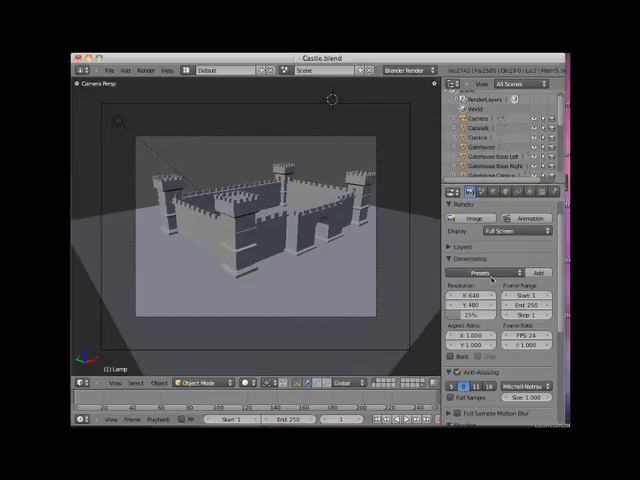
click(494, 272)
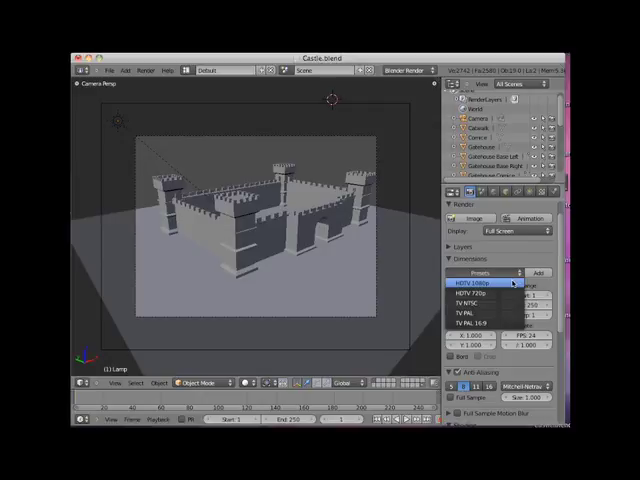
click(485, 283)
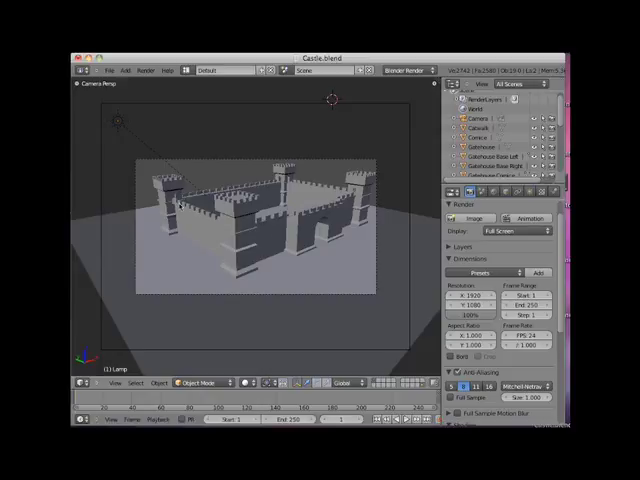
mouse_move(238, 236)
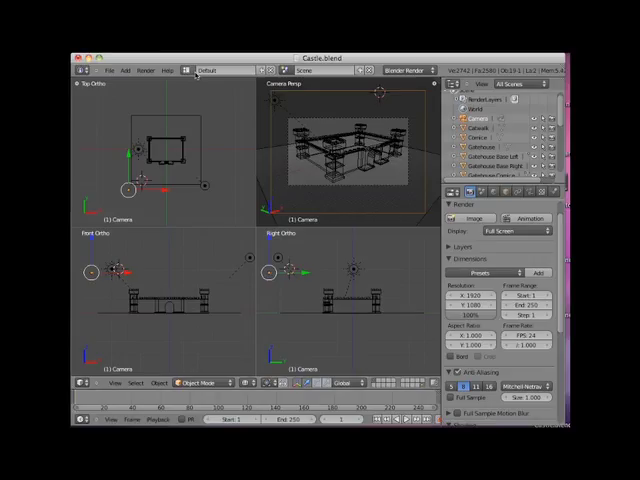
mouse_move(215, 261)
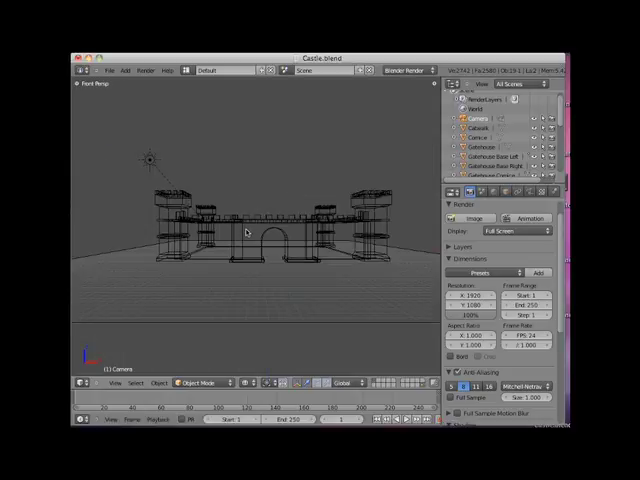
Step: Orbit to look down over the castle and bring up the view alignment commands
drag(300, 240, 280, 270)
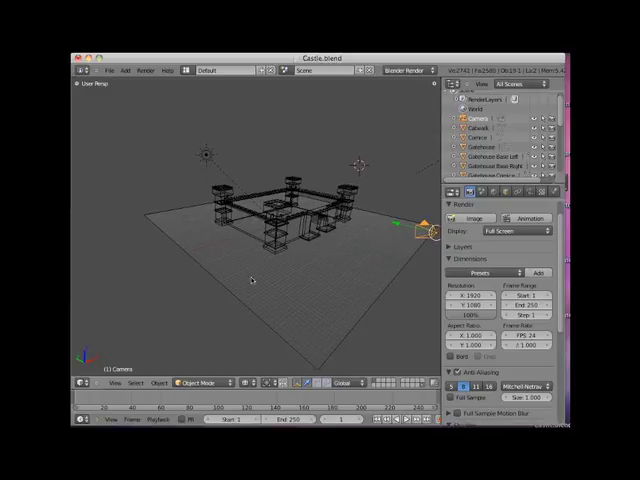
click(110, 383)
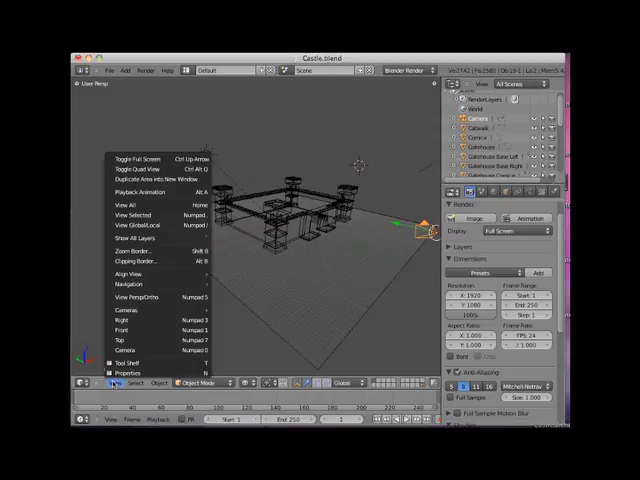
mouse_move(132, 283)
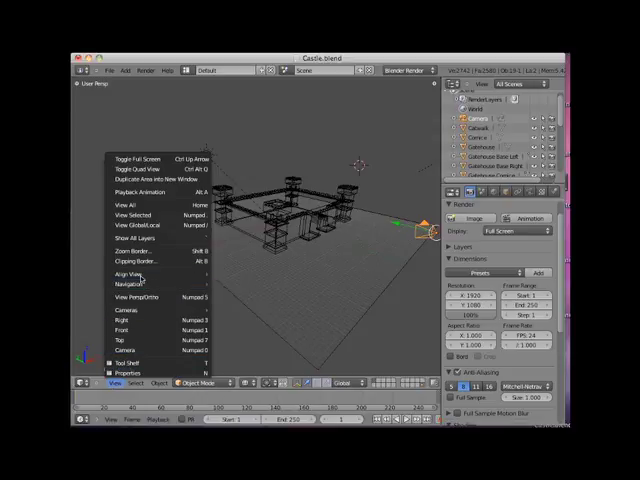
mouse_move(128, 272)
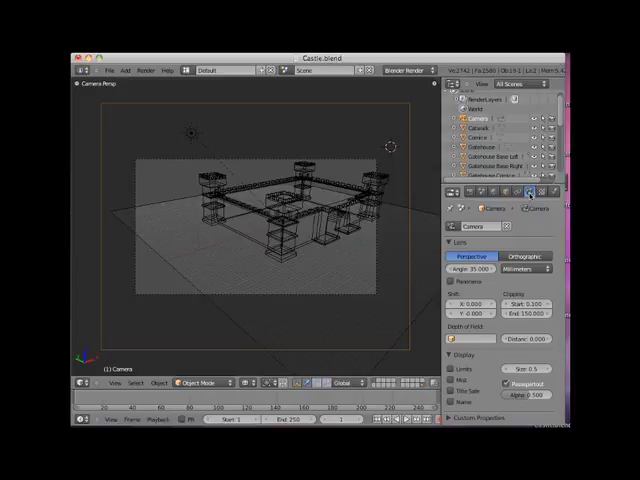
mouse_move(540, 209)
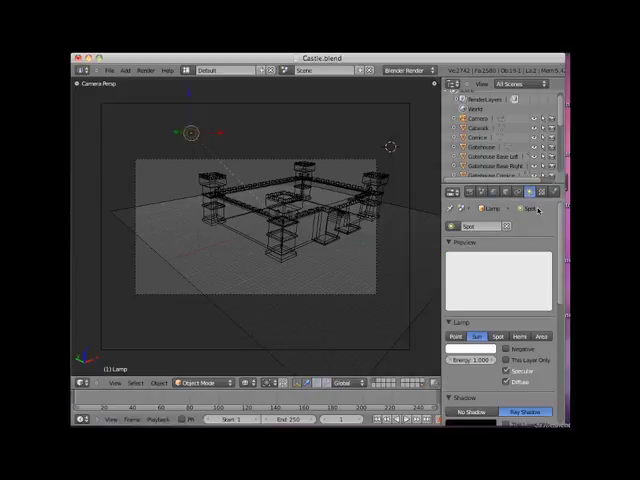
mouse_move(527, 190)
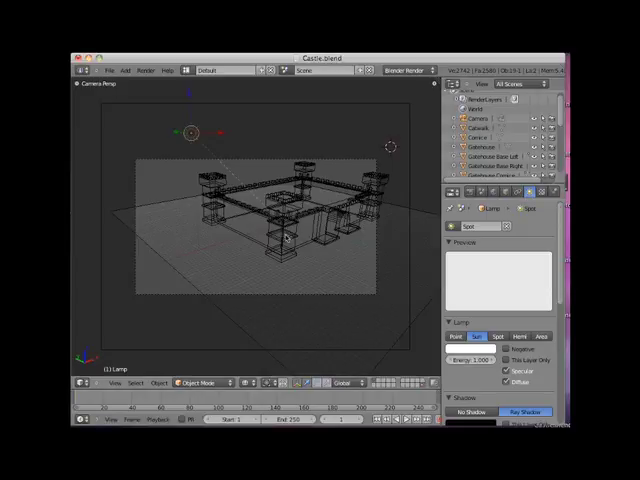
Step: Reselect the camera to display its 35 mm lens settings
click(283, 233)
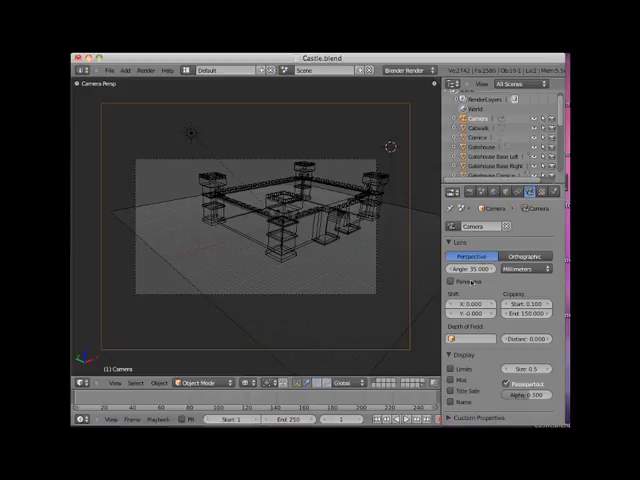
mouse_move(480, 347)
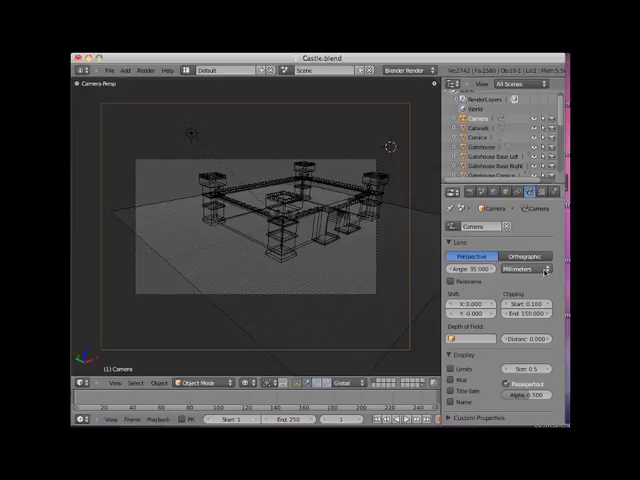
click(524, 256)
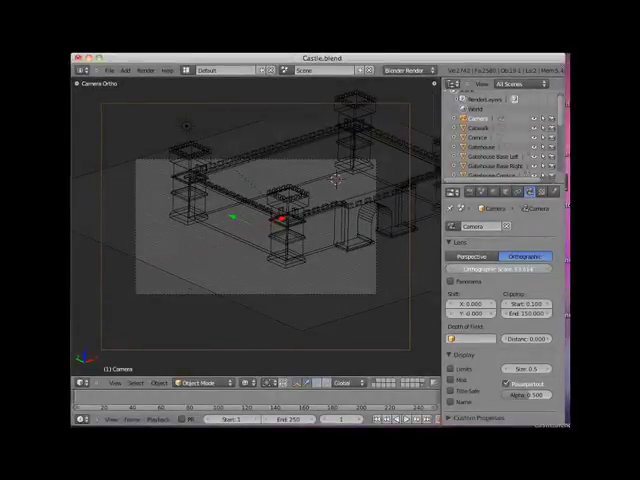
click(481, 257)
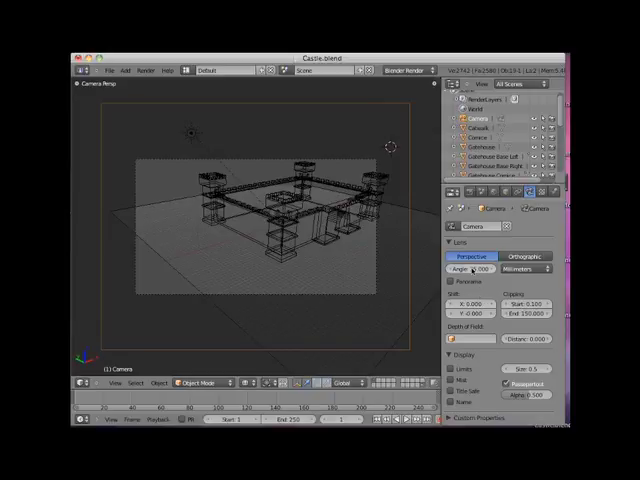
mouse_move(490, 268)
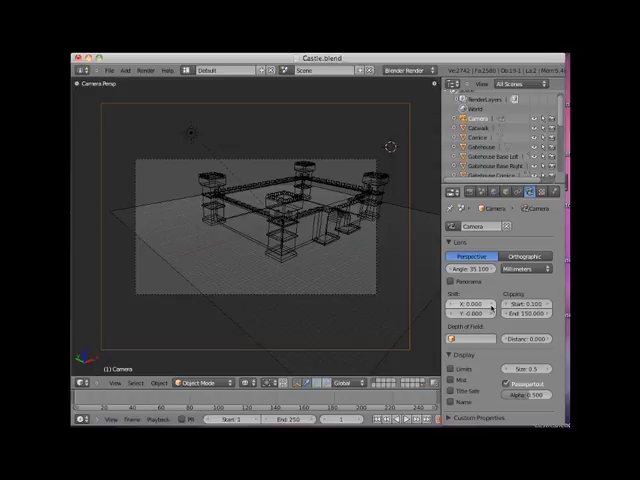
mouse_move(490, 305)
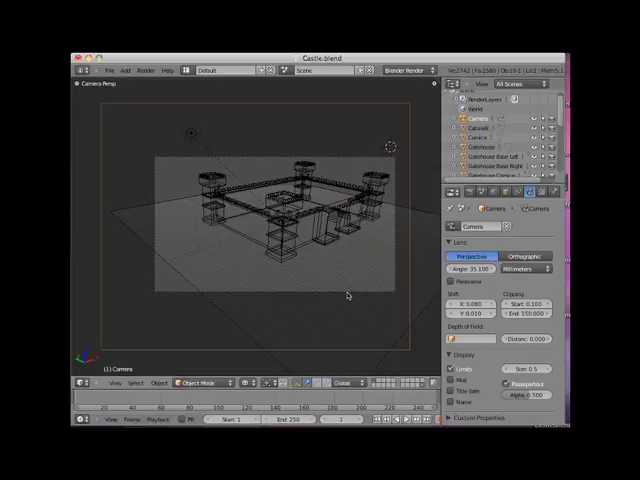
Step: Switch to Quad View showing top, front, right and camera views
key(ctrl+alt+q)
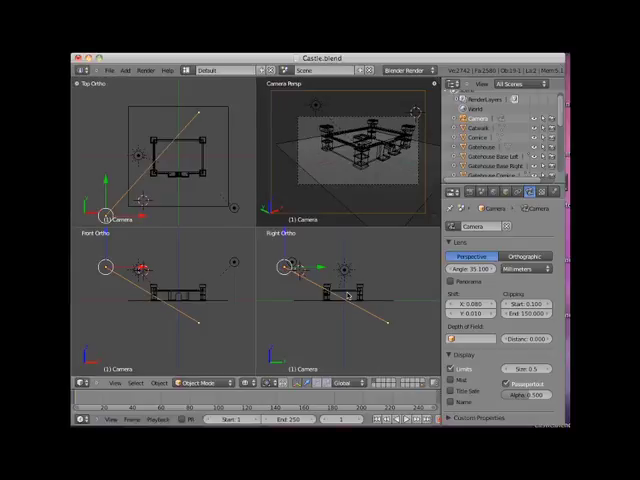